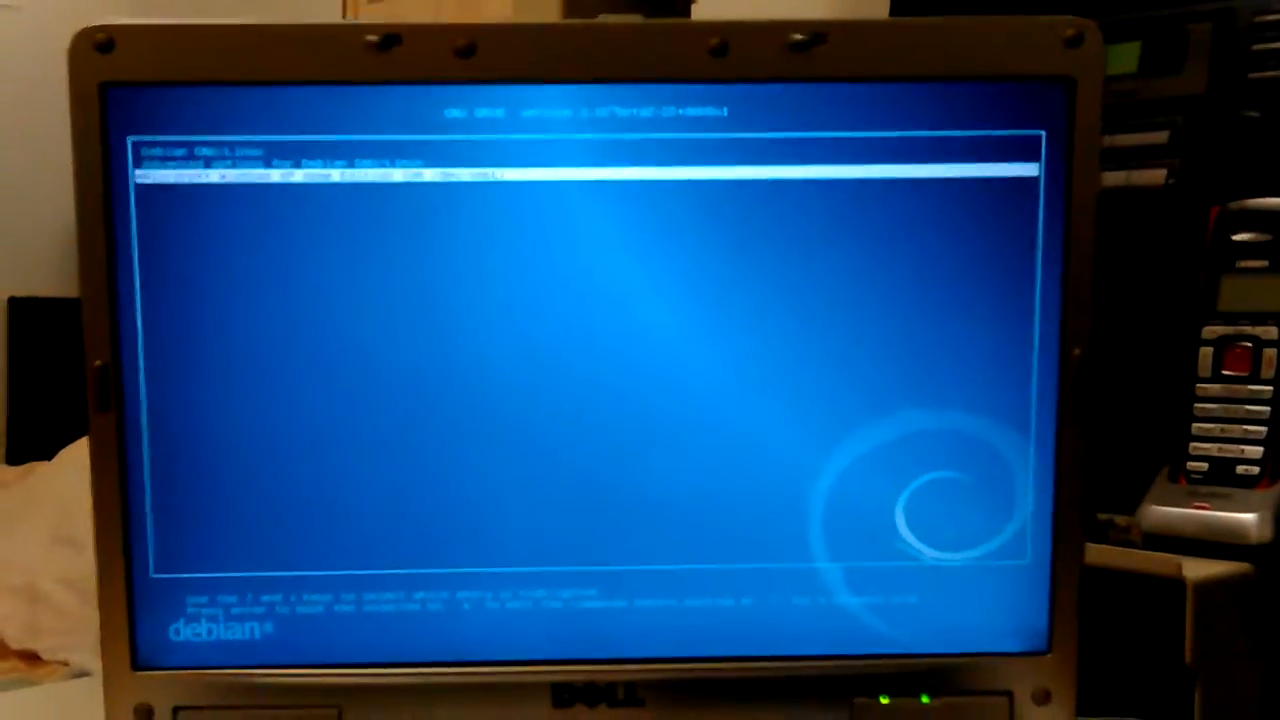
key("Down")
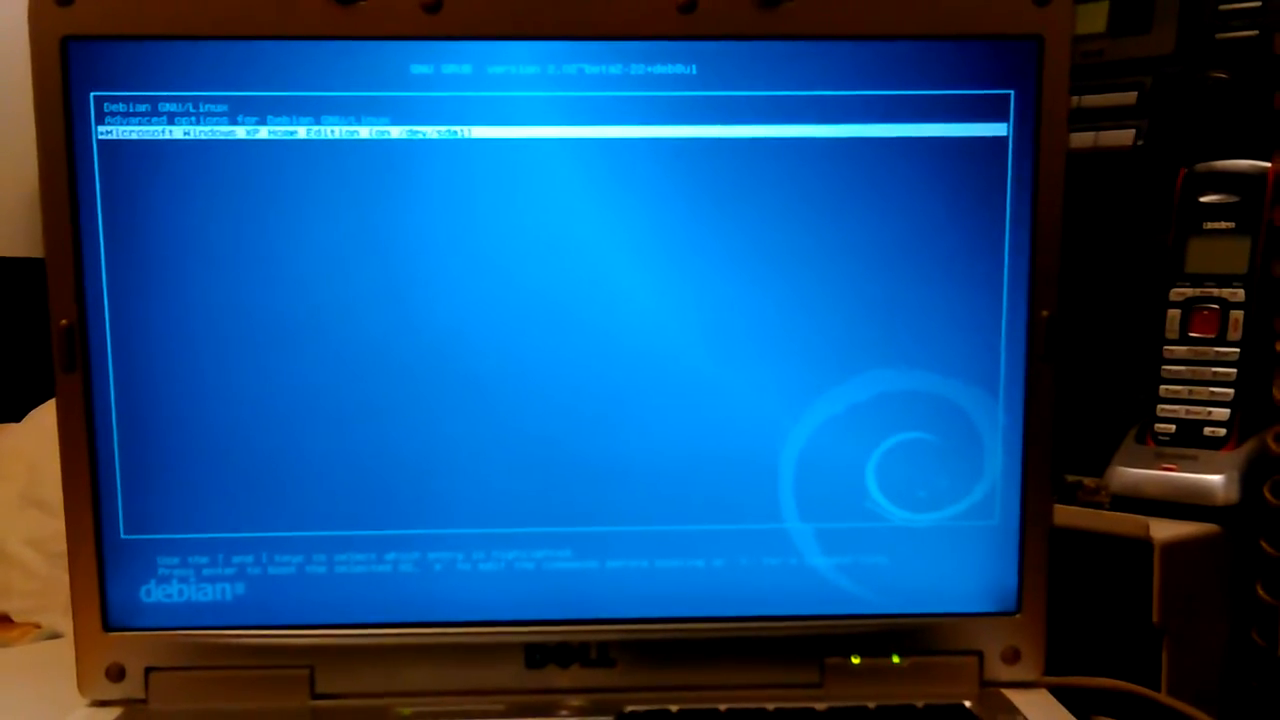